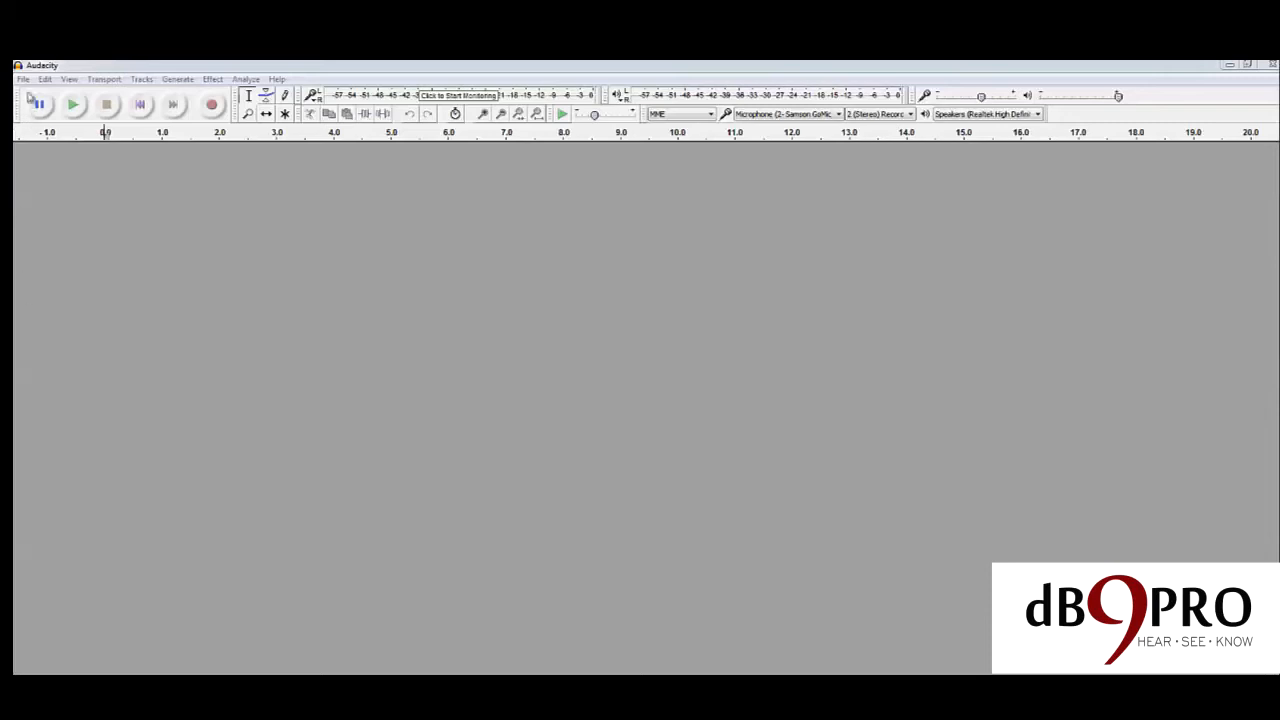
# - Start importing the recorded voice audio file from the File menu
pyautogui.click(23, 79)
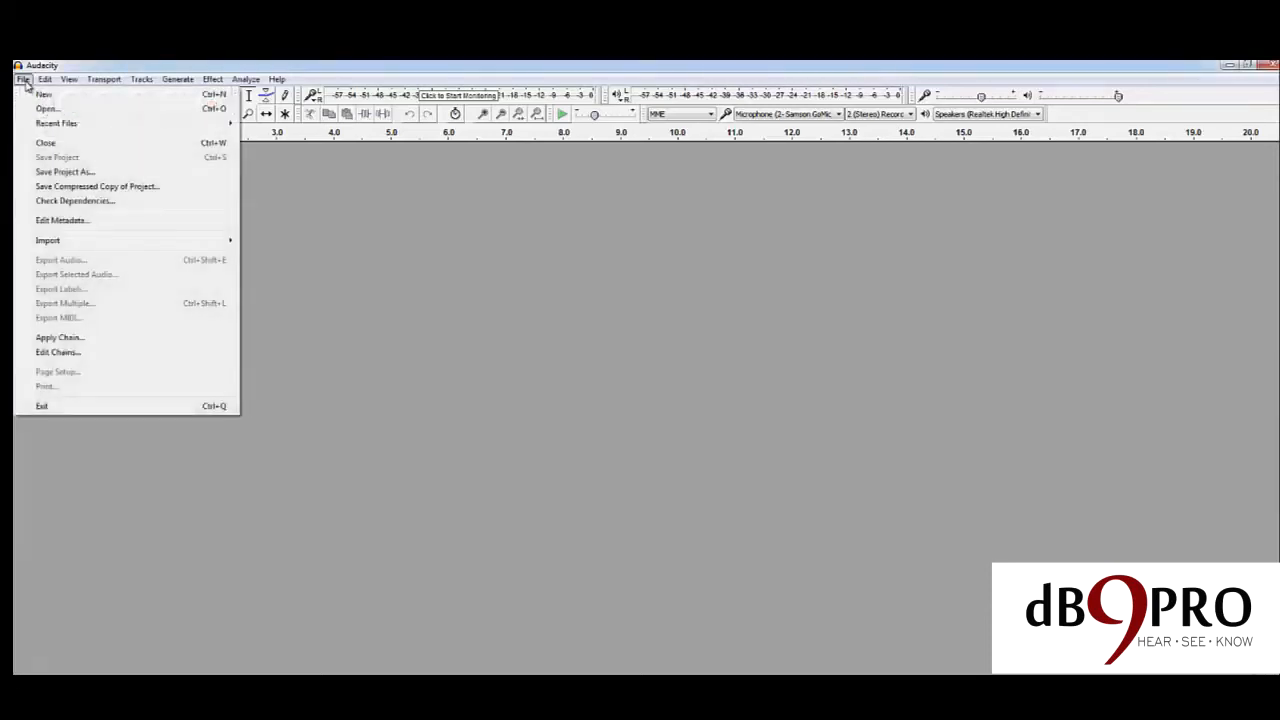
pyautogui.click(47, 108)
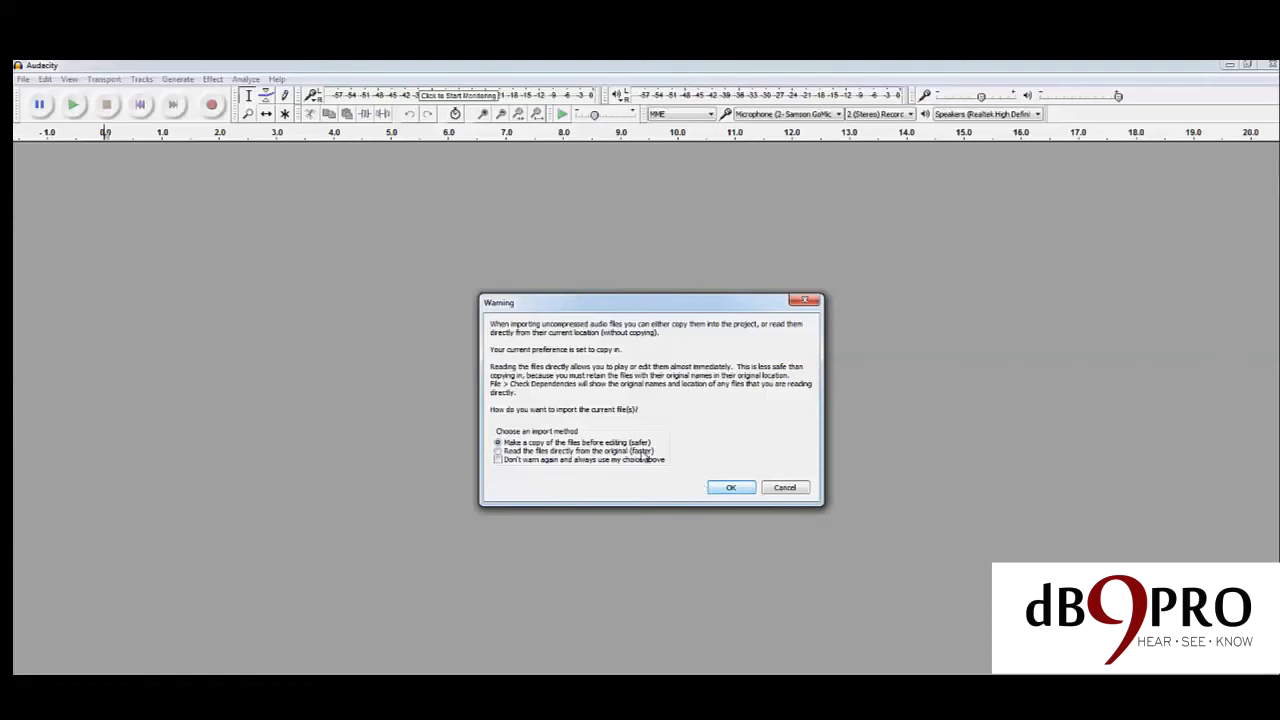
# - Import REC009 as a copied stereo track and play it to hear the hiss
pyautogui.click(730, 487)
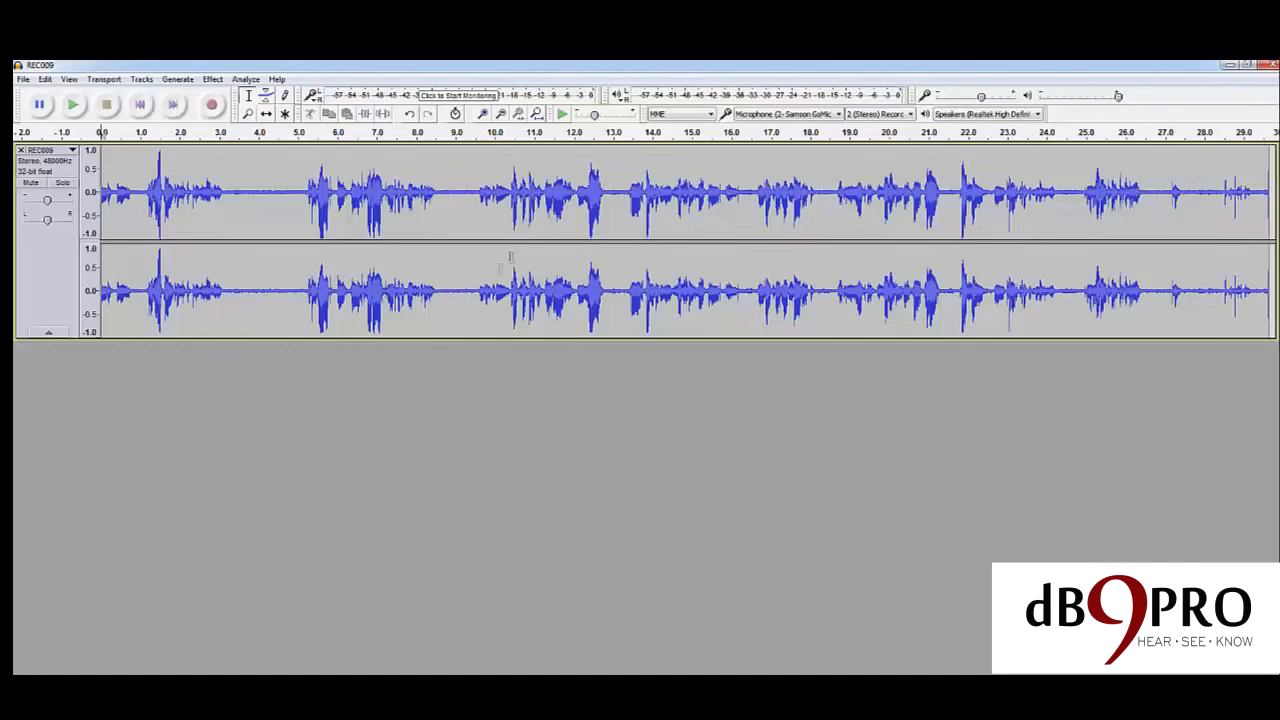
pyautogui.moveTo(241, 248)
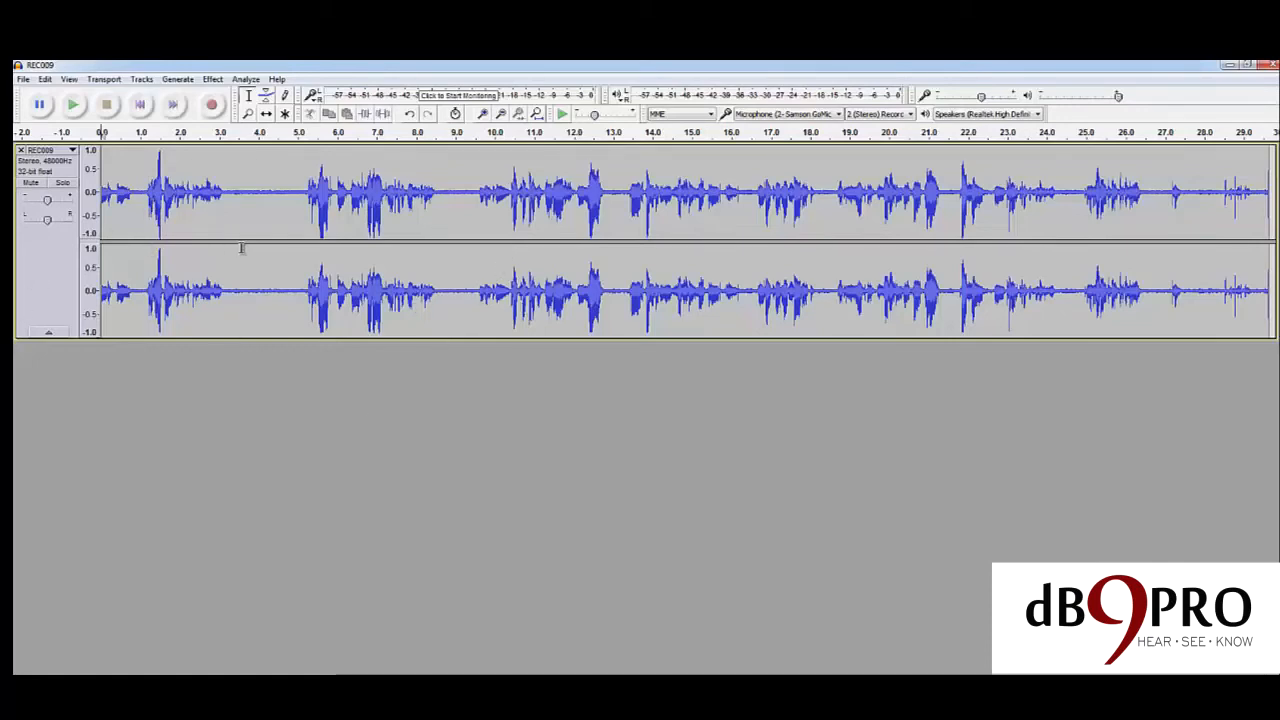
pyautogui.moveTo(230, 198)
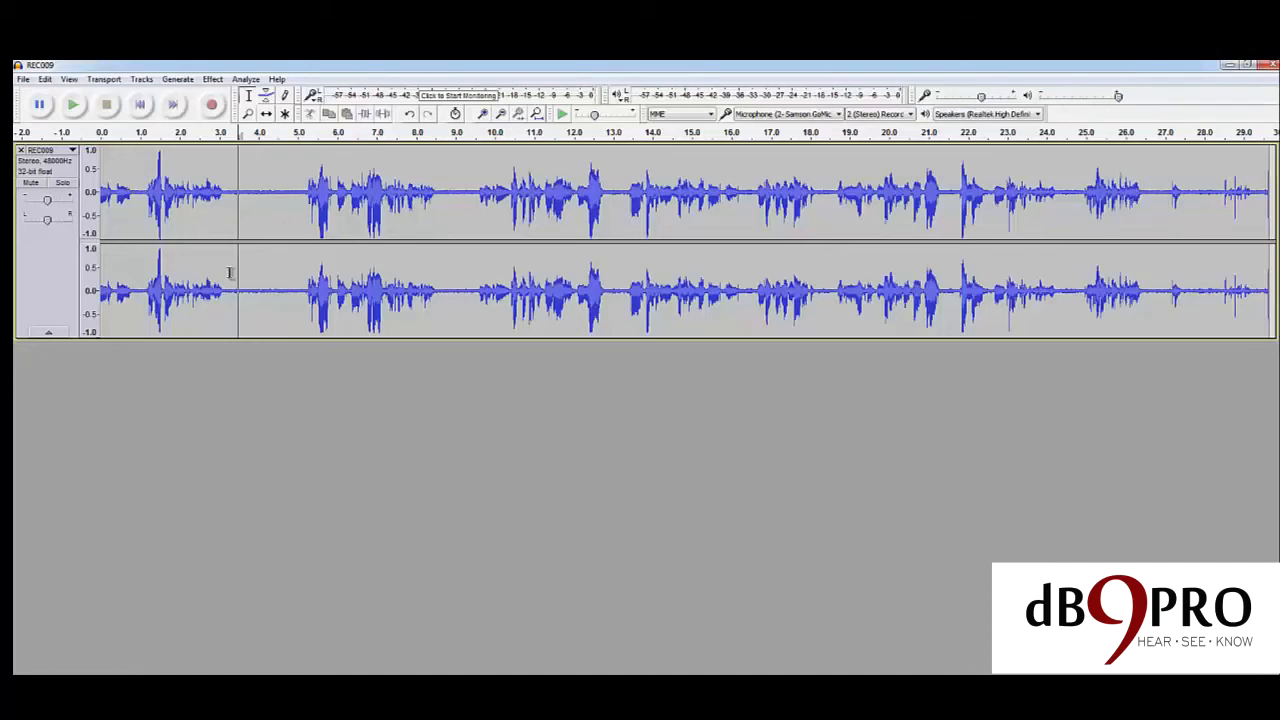
pyautogui.moveTo(144, 240)
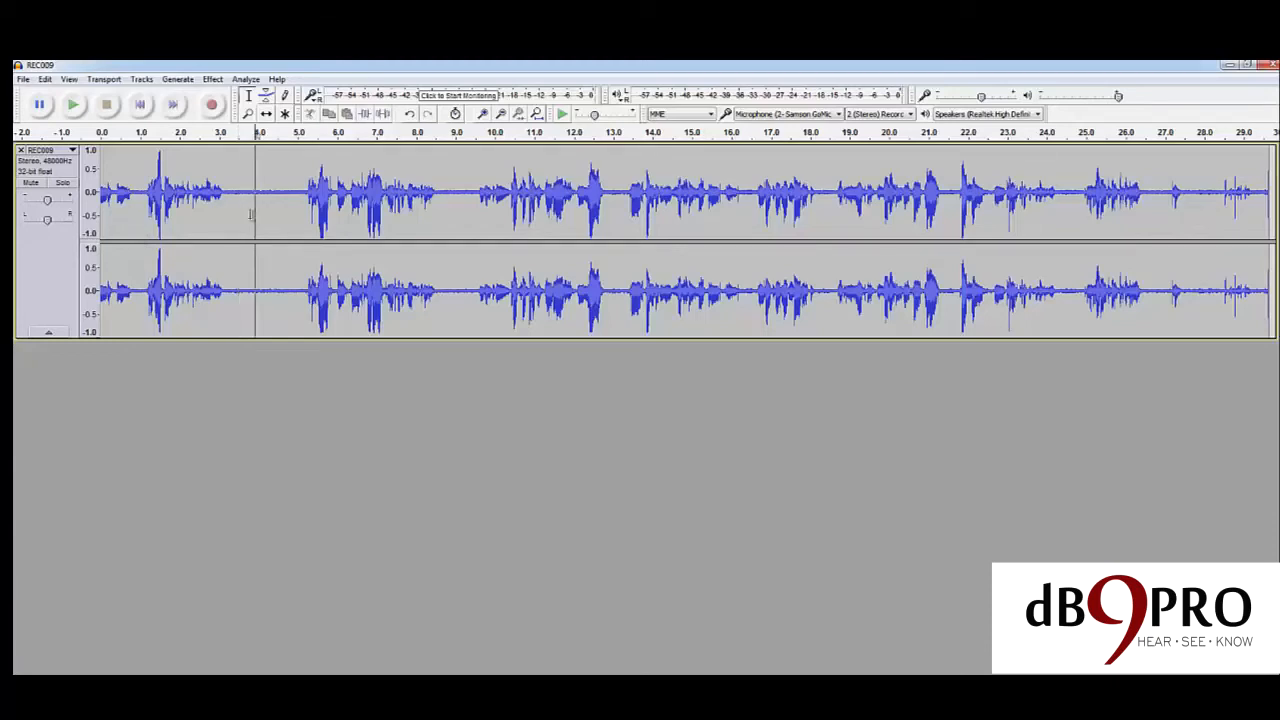
pyautogui.moveTo(74, 104)
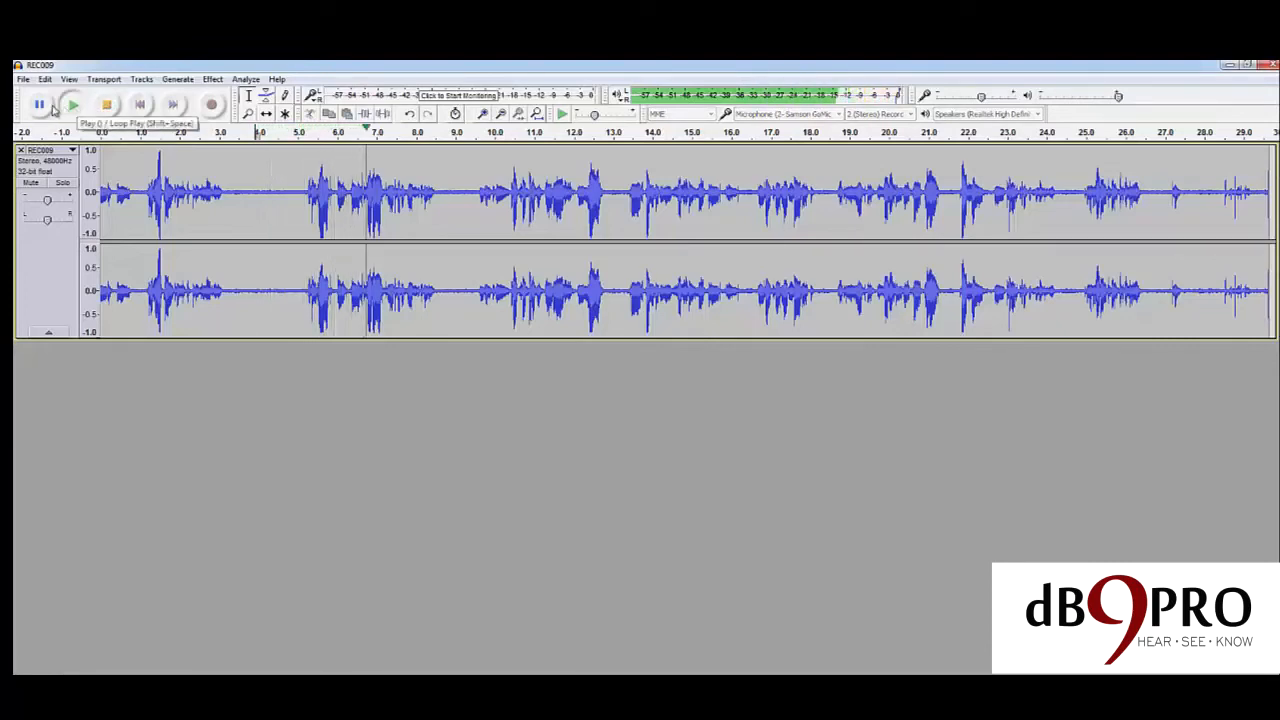
pyautogui.click(73, 104)
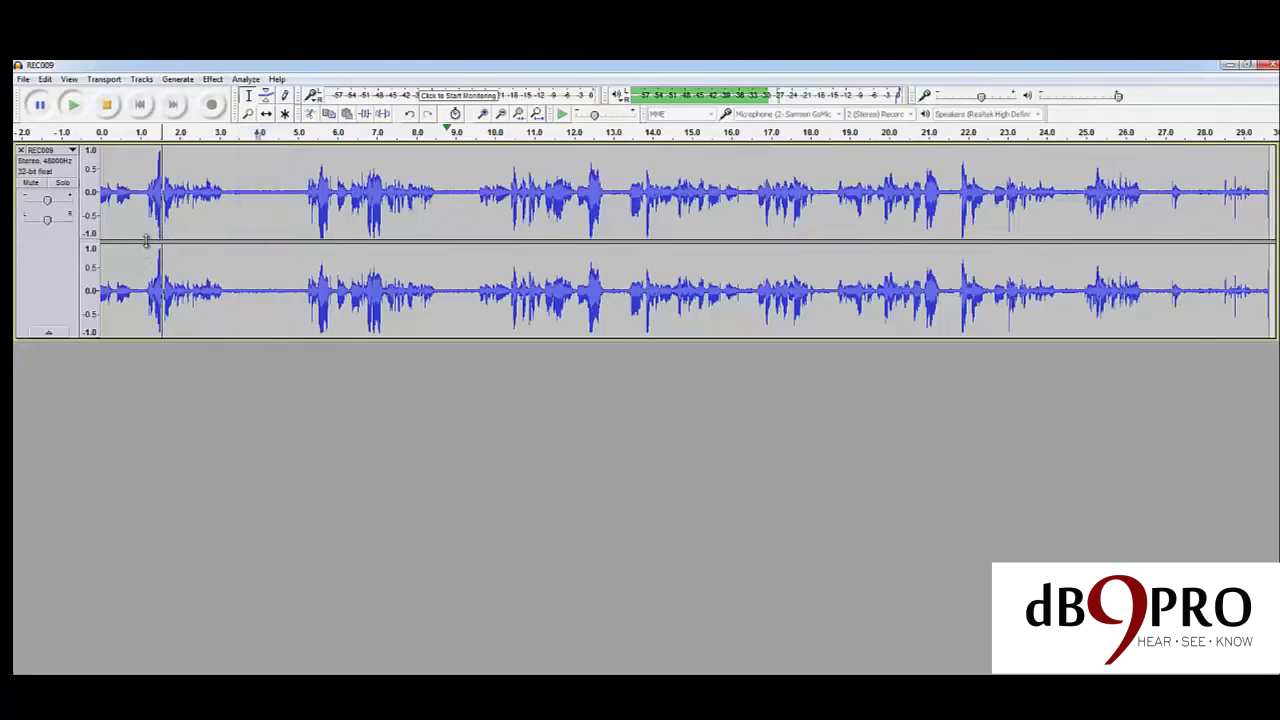
# - Stop playback near 4 seconds and open Noise Reduction from the Effect menu
pyautogui.click(72, 104)
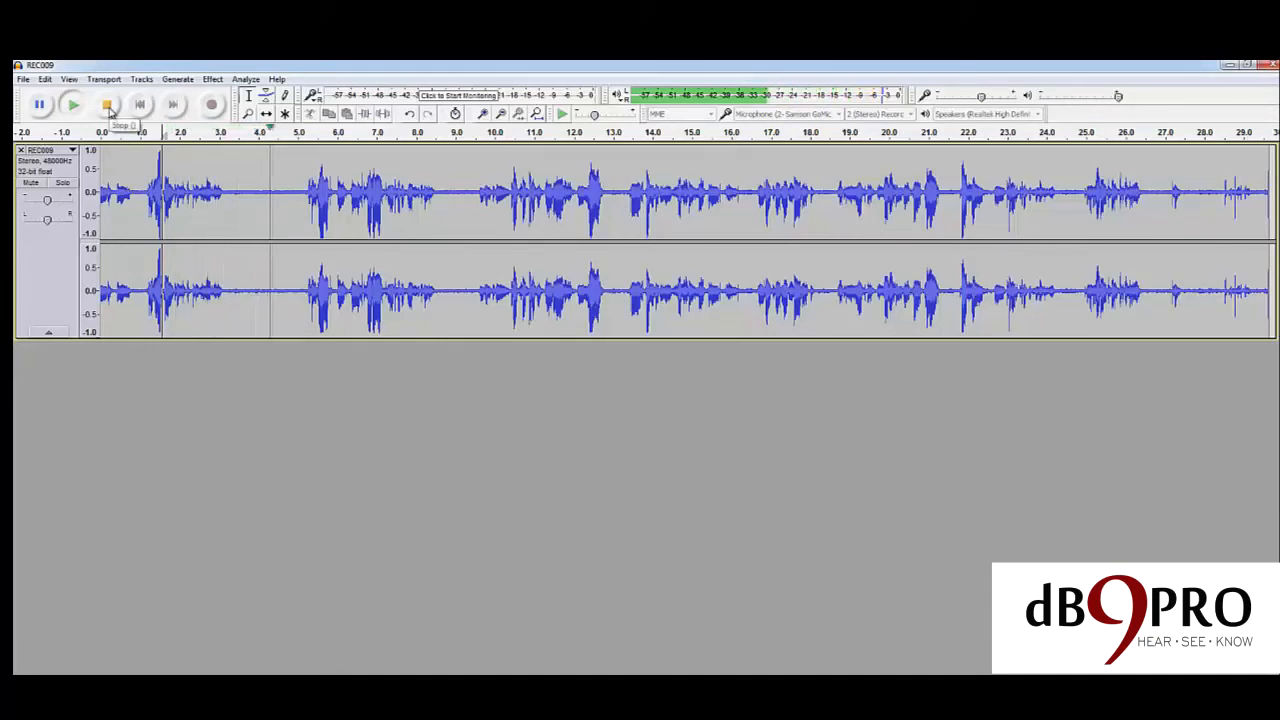
pyautogui.click(107, 104)
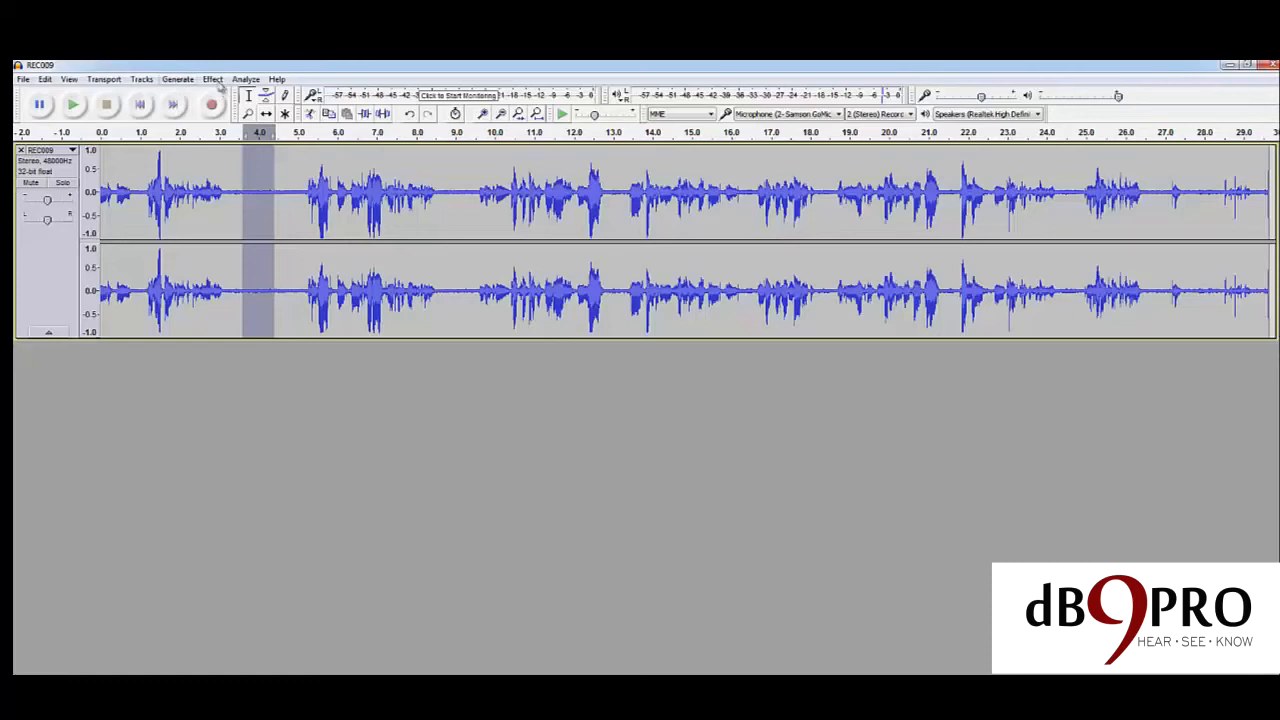
pyautogui.click(212, 79)
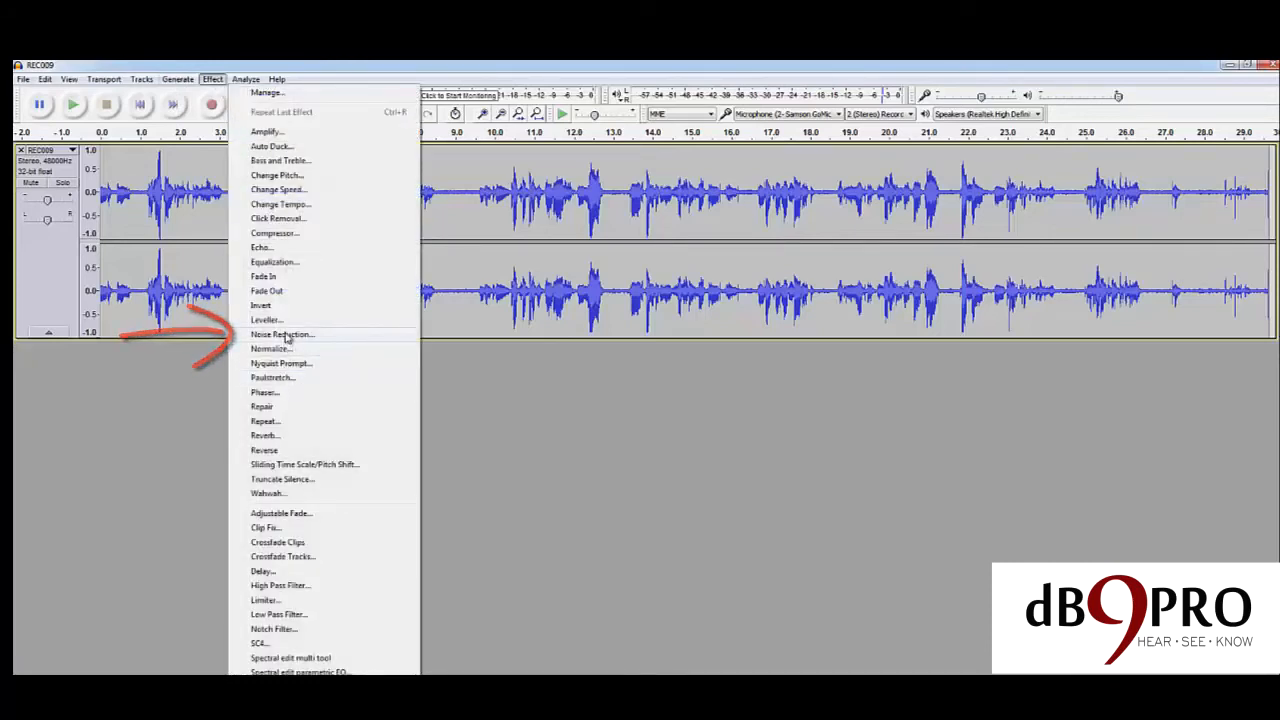
pyautogui.click(281, 334)
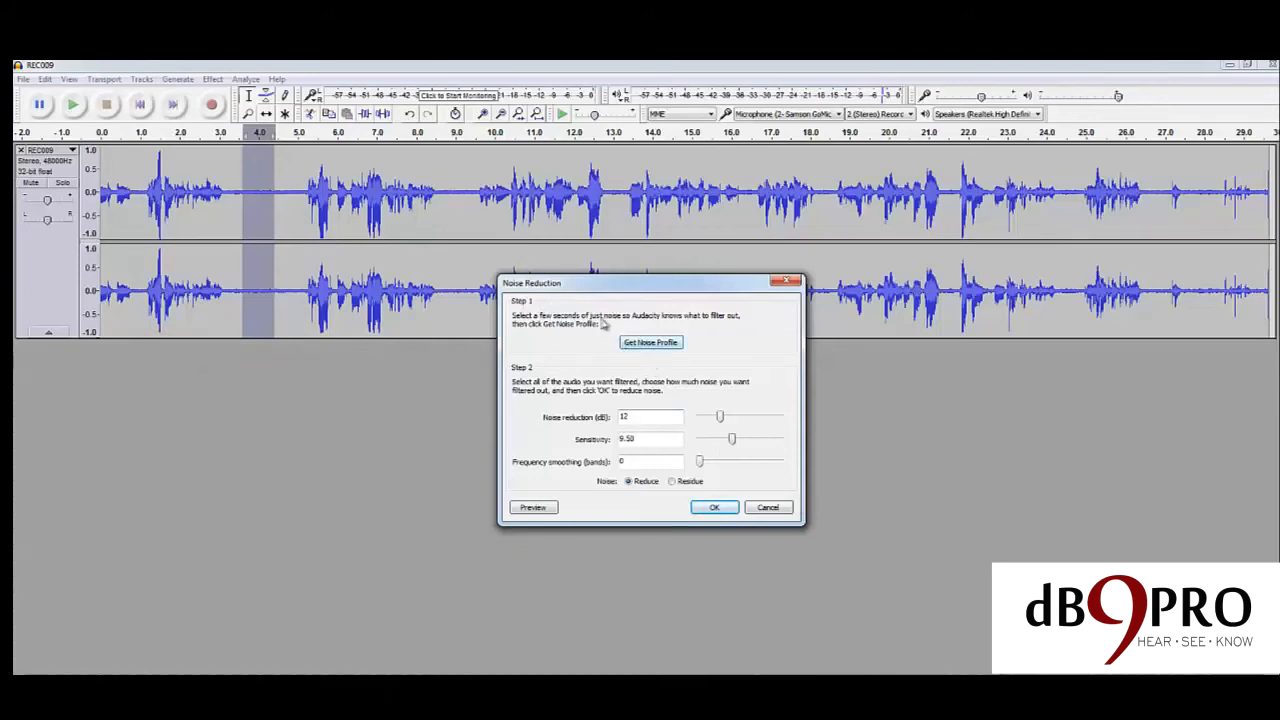
pyautogui.moveTo(671, 357)
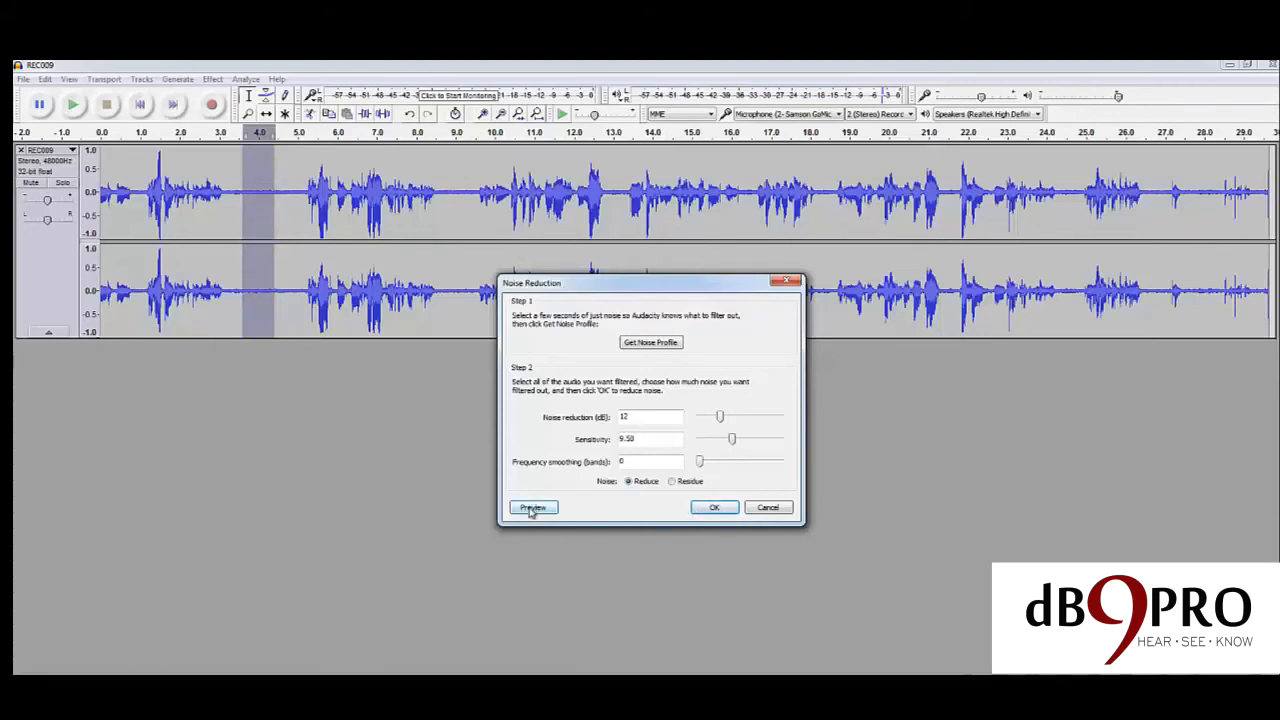
# - Preview the noise reduction on the quiet gap, then close the dialog
pyautogui.click(532, 507)
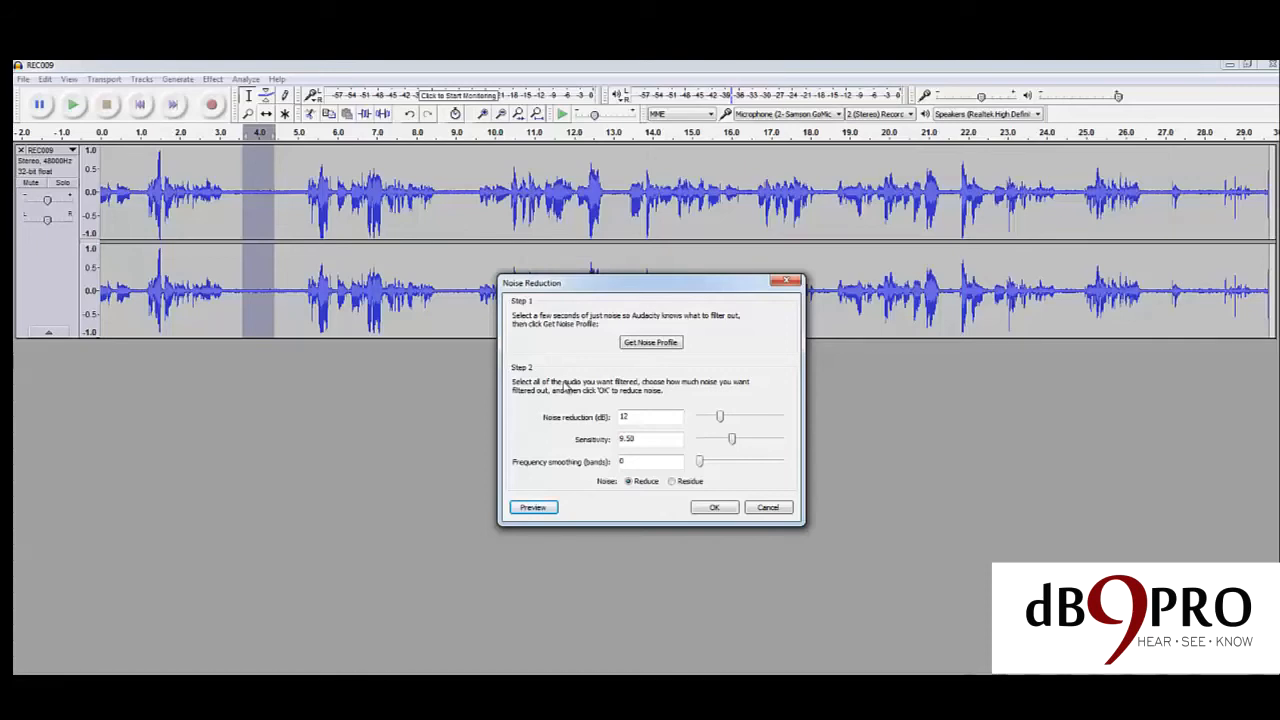
pyautogui.moveTo(707, 491)
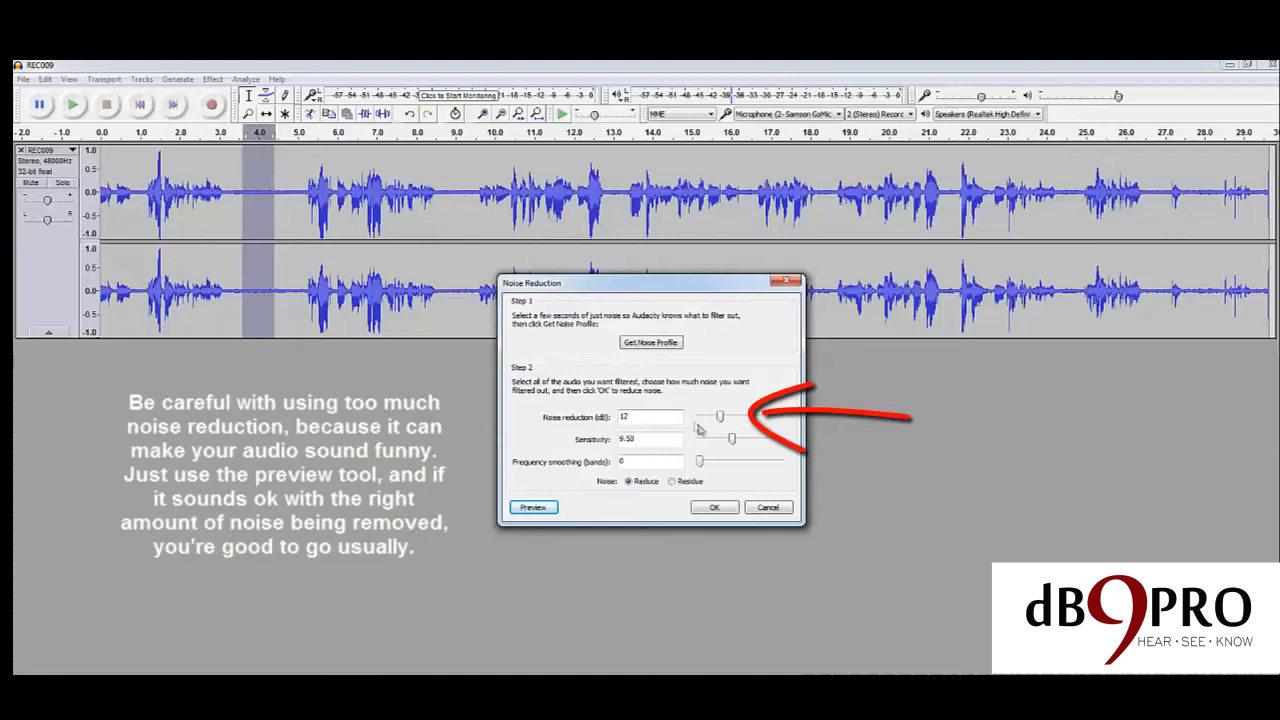
pyautogui.moveTo(617, 437)
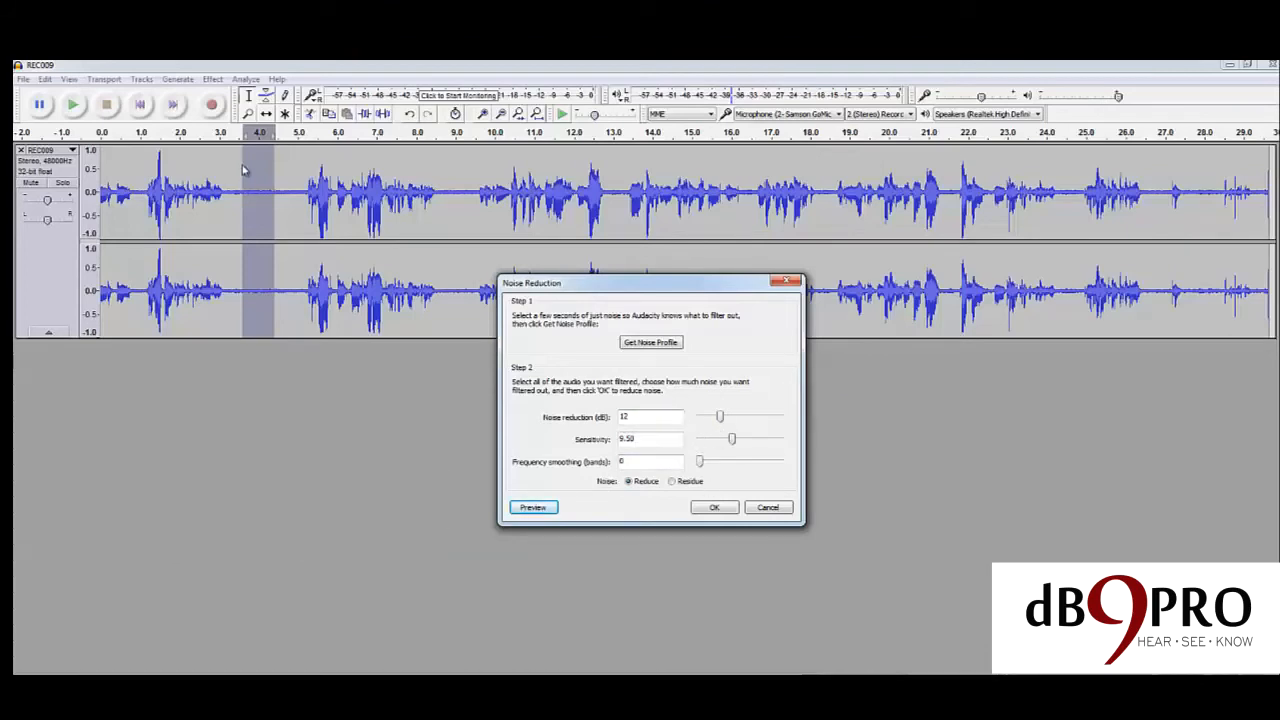
pyautogui.moveTo(543, 418)
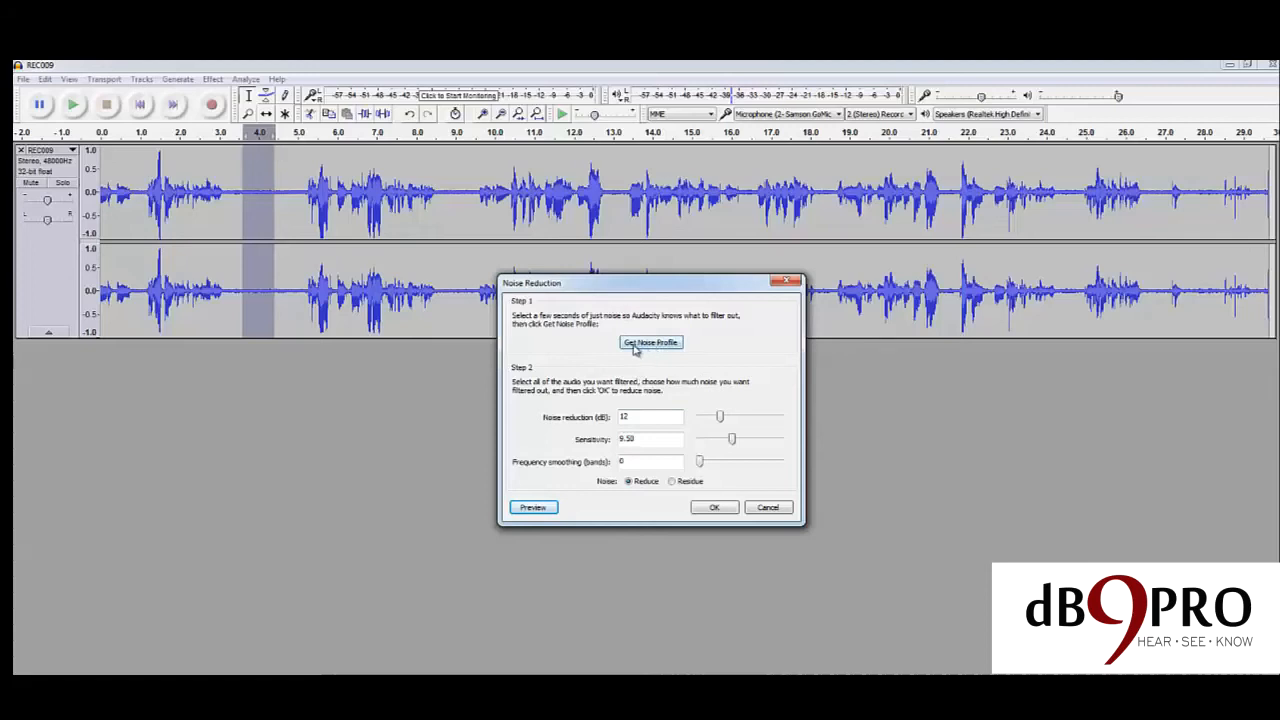
pyautogui.moveTo(638, 368)
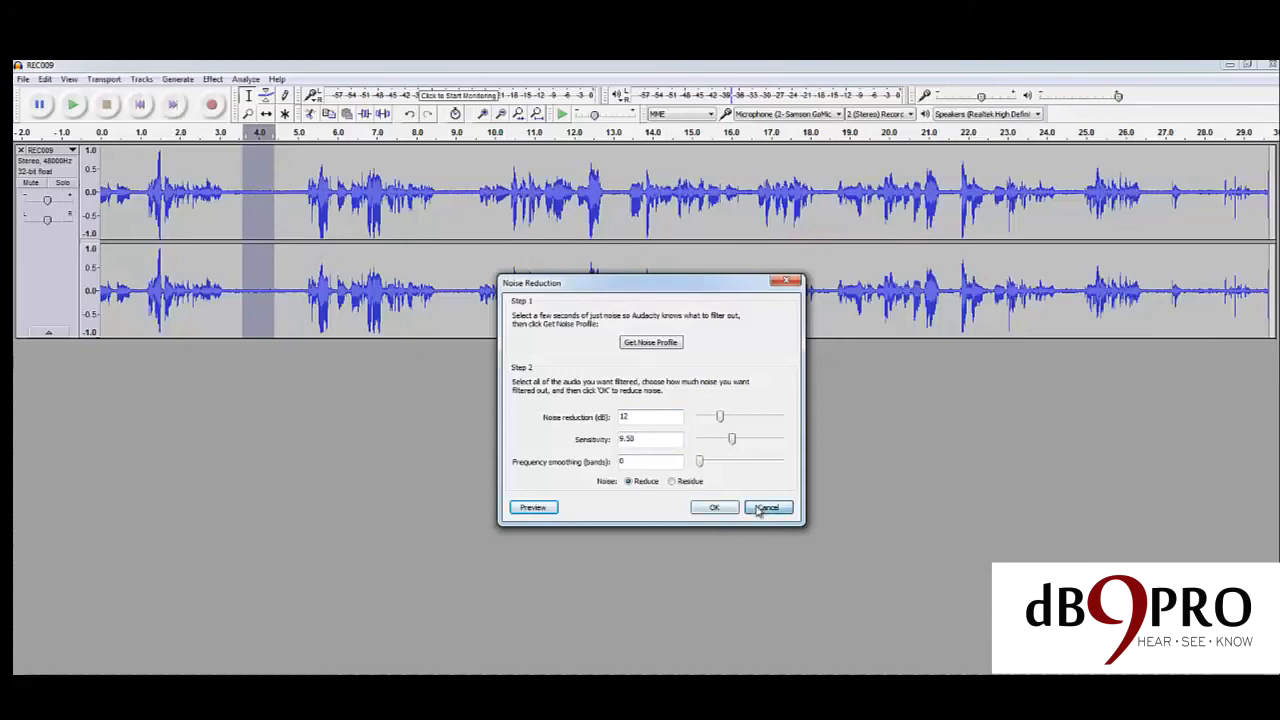
pyautogui.click(768, 507)
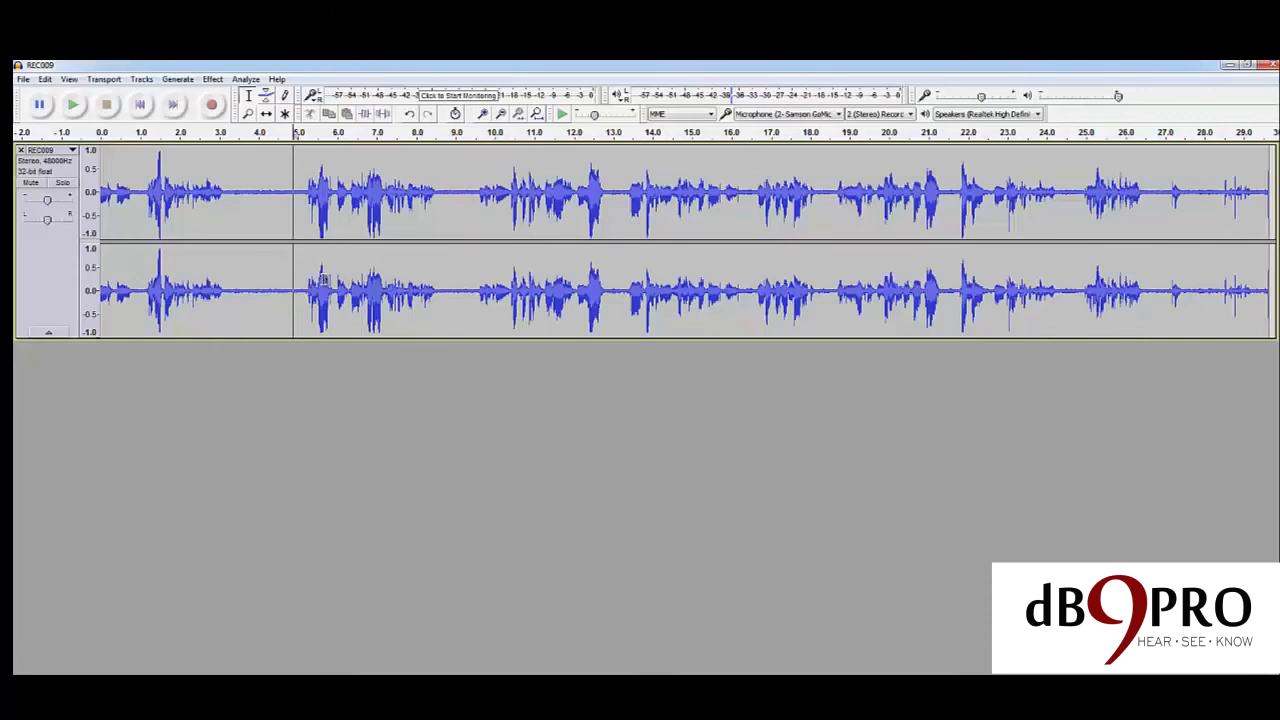
pyautogui.moveTo(249, 230)
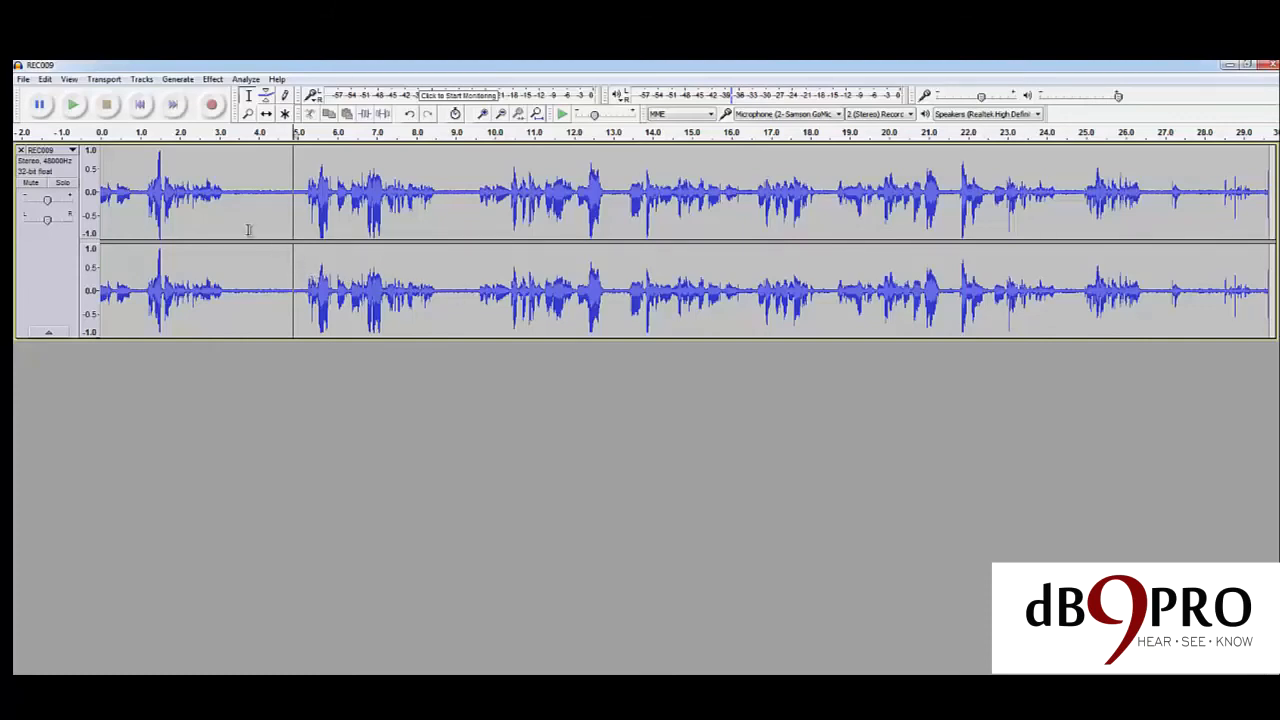
pyautogui.moveTo(450, 236)
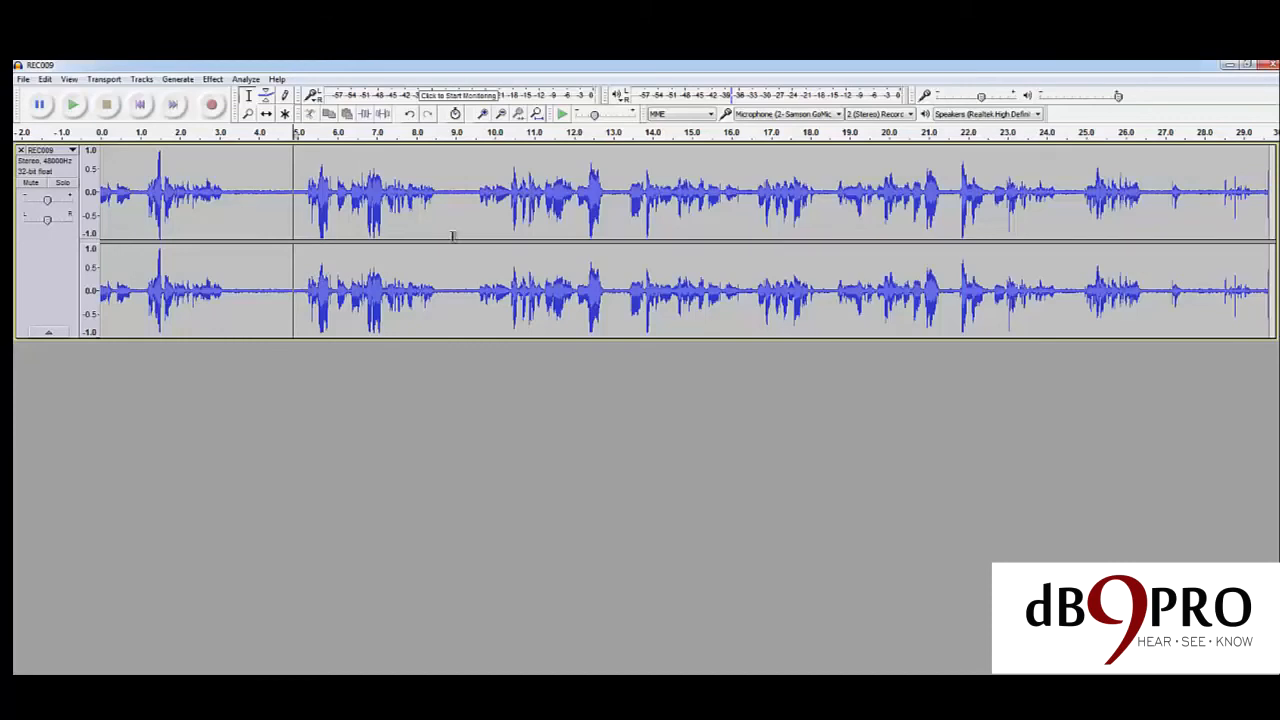
pyautogui.moveTo(308, 245)
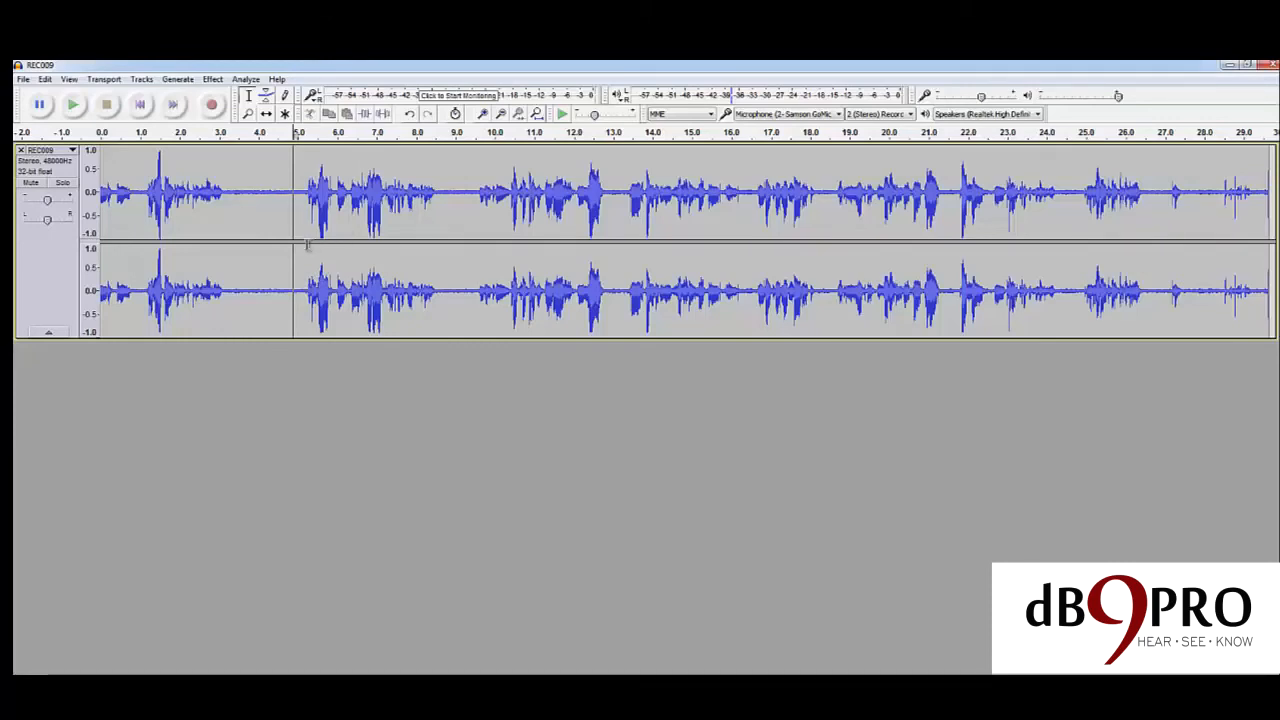
# - Apply Noise Reduction with OK across the entire recording
pyautogui.click(211, 79)
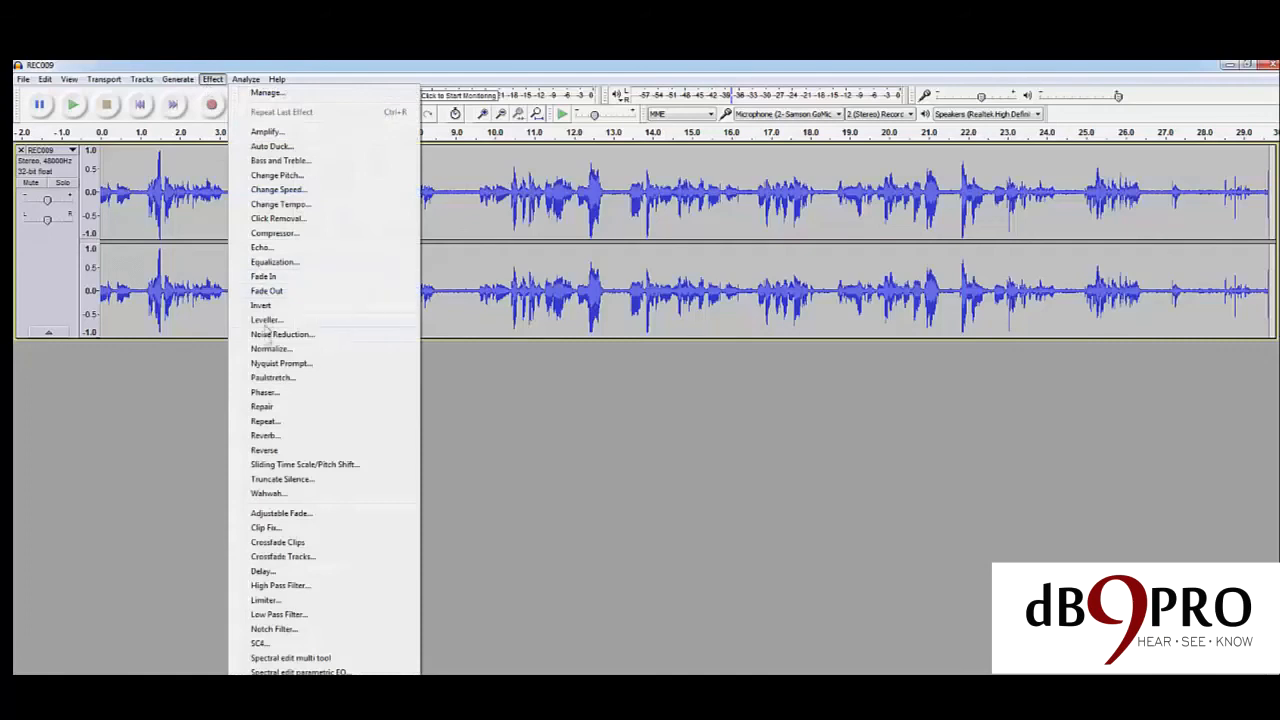
pyautogui.click(282, 334)
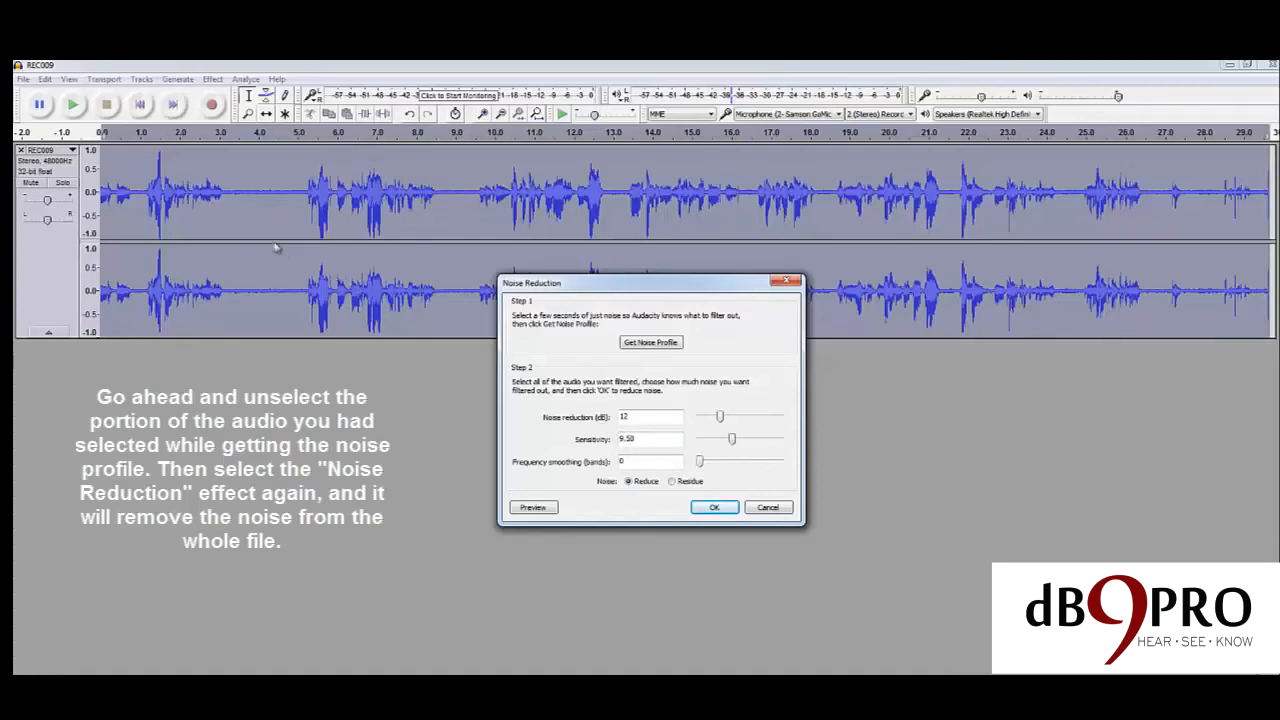
pyautogui.moveTo(346, 270)
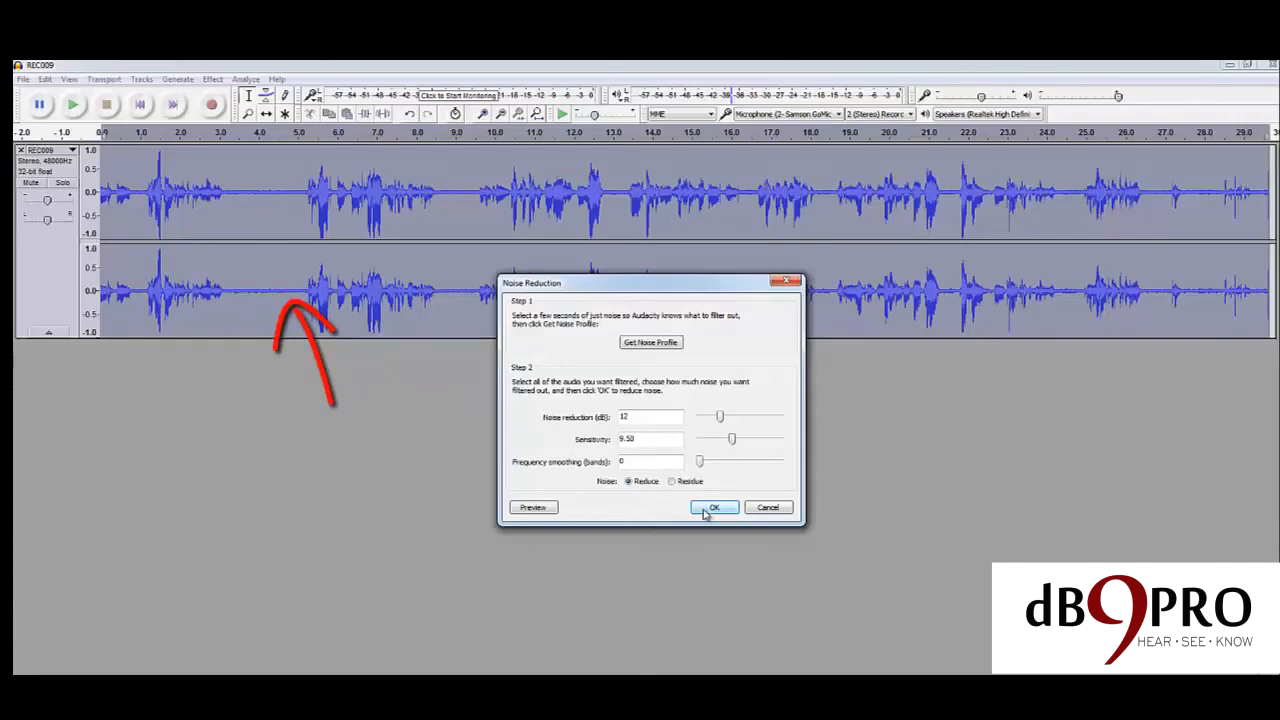
pyautogui.click(714, 507)
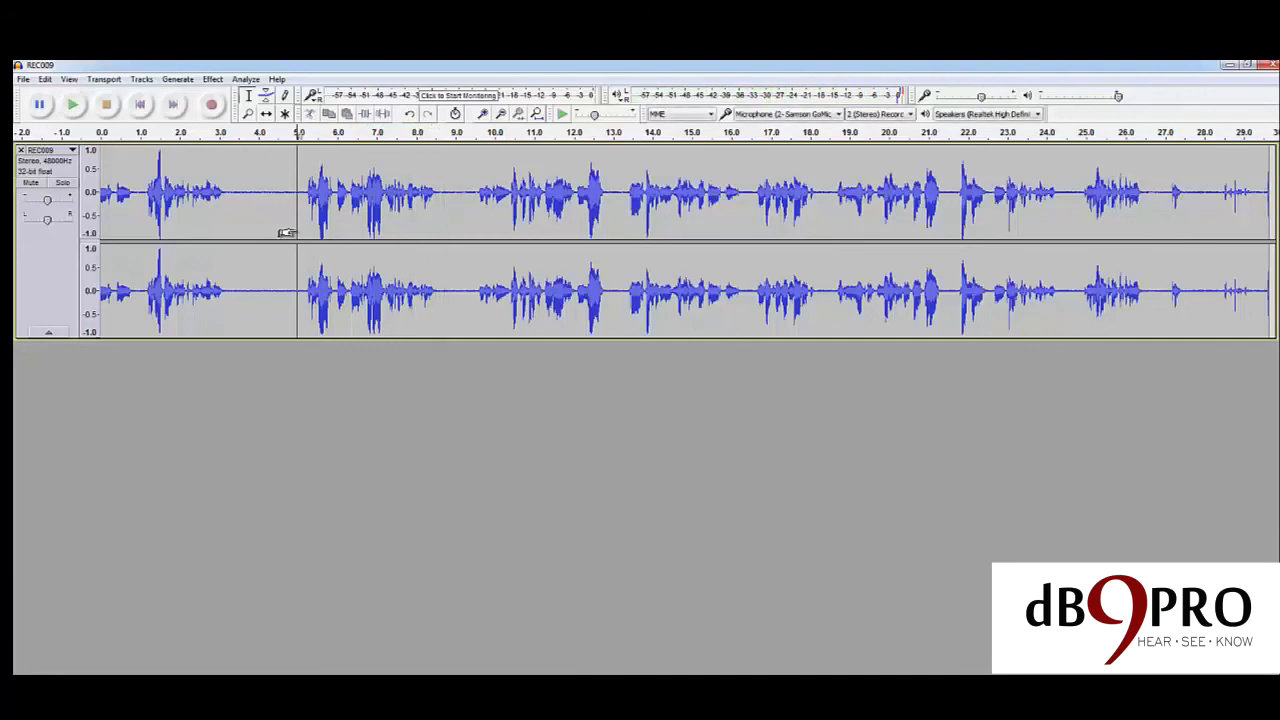
pyautogui.moveTo(404, 220)
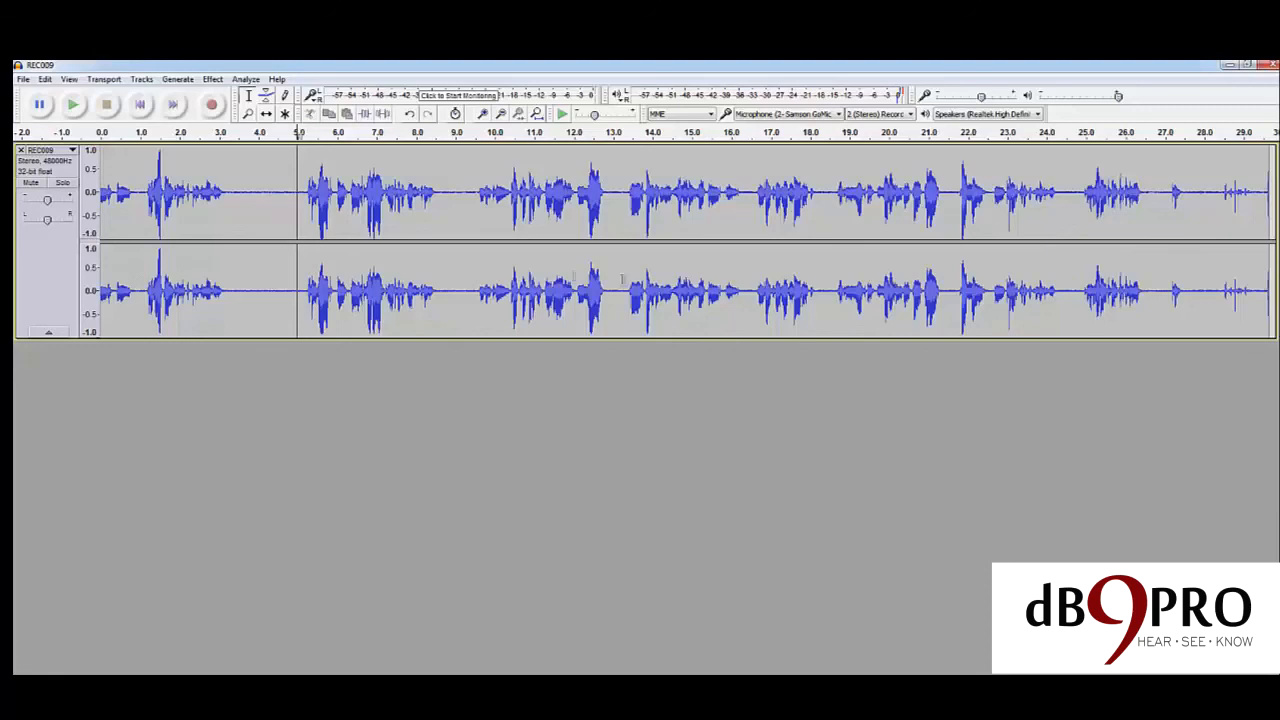
pyautogui.moveTo(1073, 231)
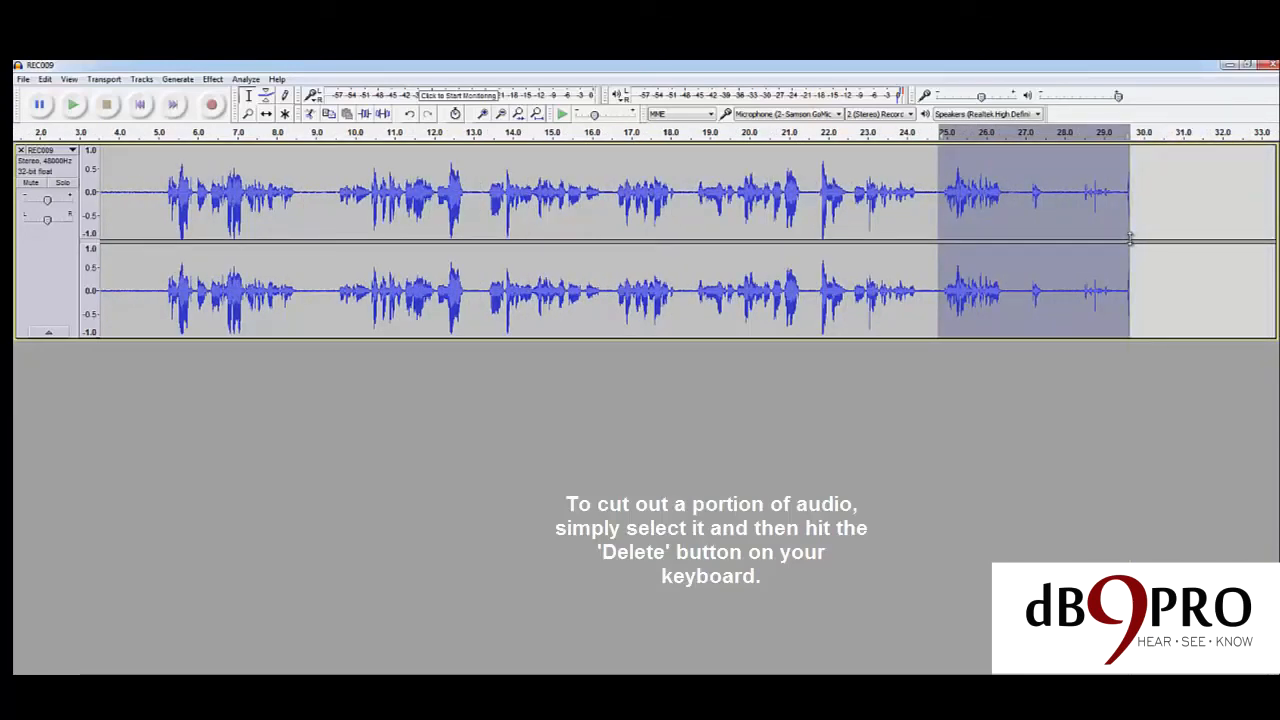
# - Delete the selected audio from about 25 seconds to the end
pyautogui.press('delete')
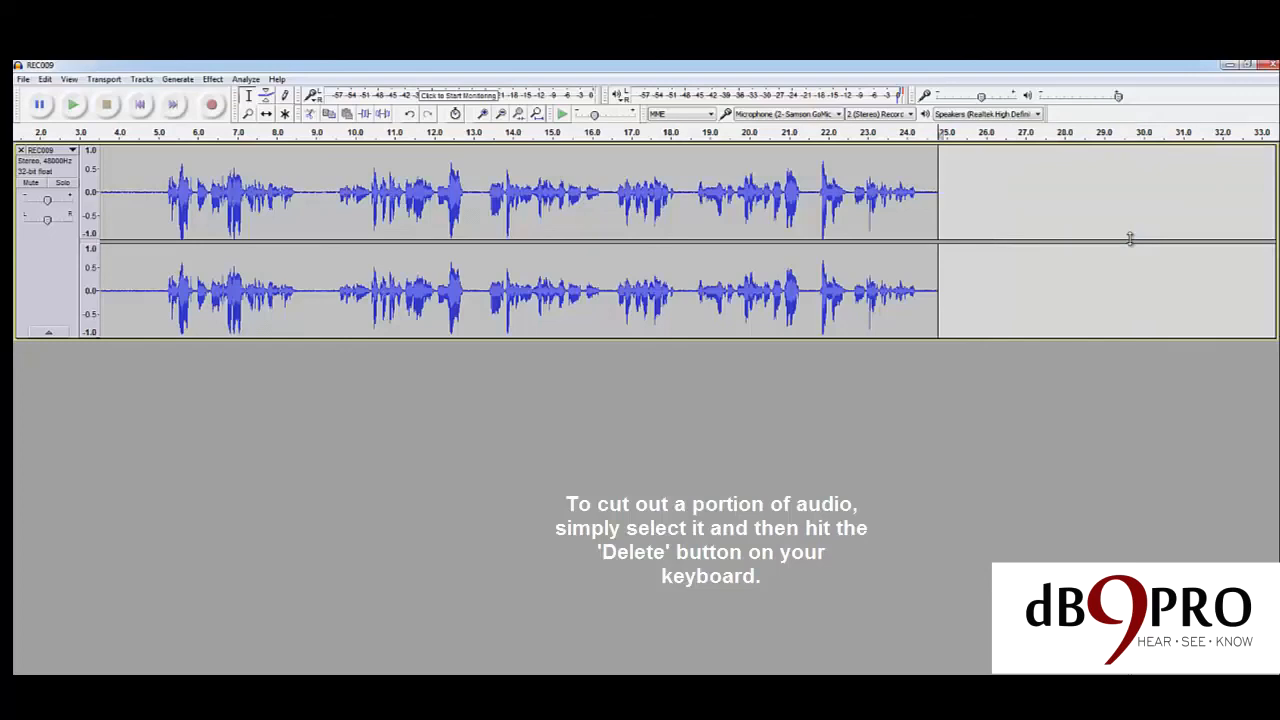